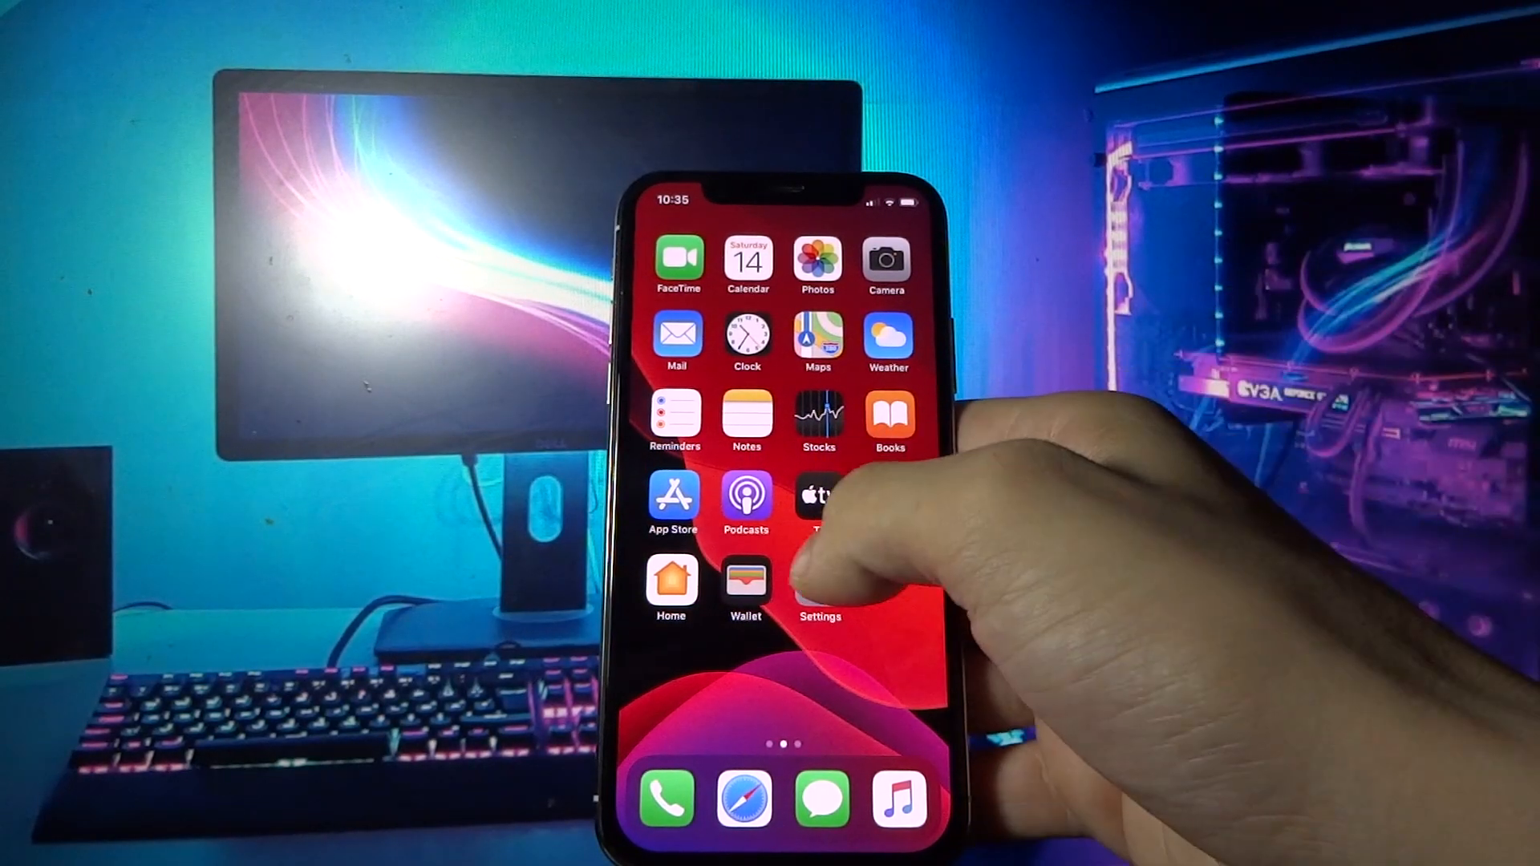
Step: Launch the iPhone's Settings app from the home screen to reach General
{"action": "left_click", "coordinate": [820, 589]}
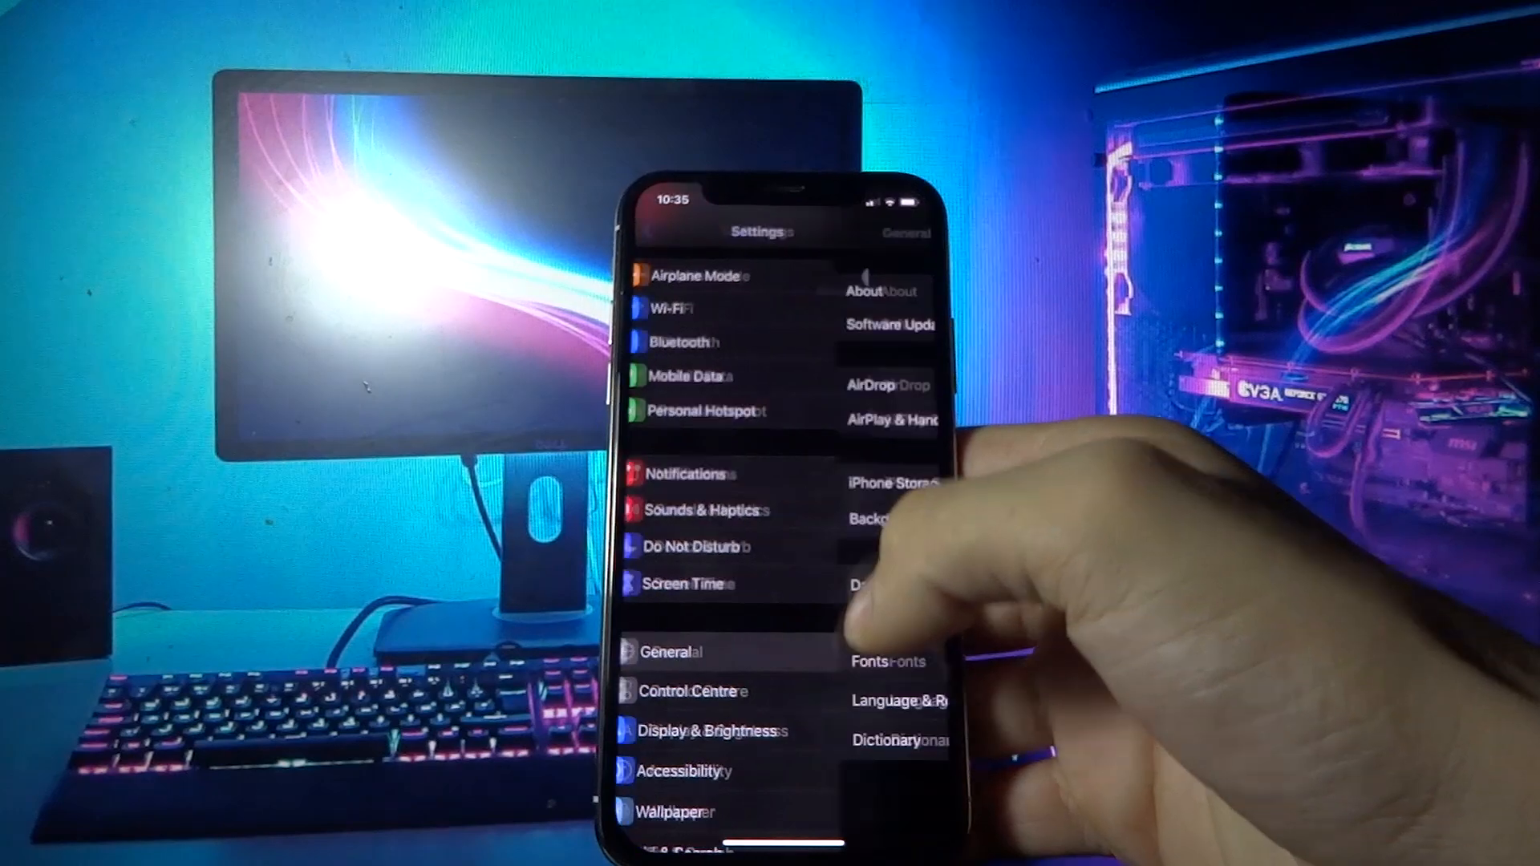